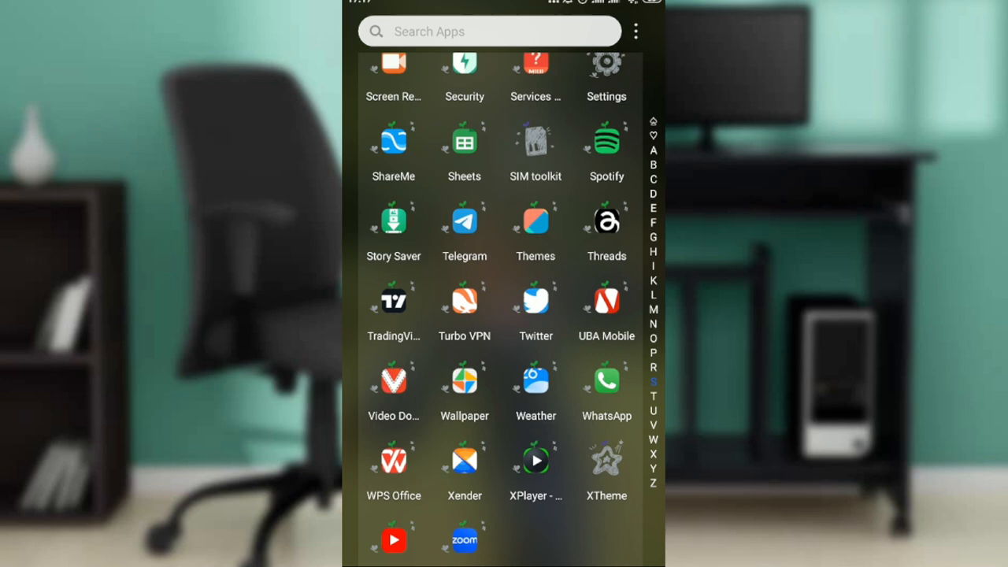
# Launch TradingView and switch to the daily USD/JPY candlestick chart
pyautogui.click(394, 299)
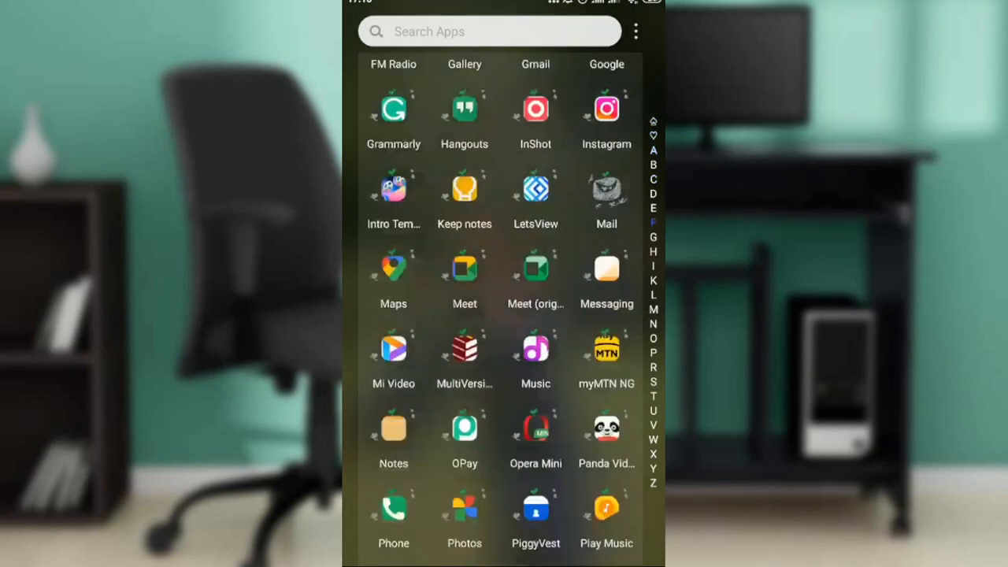
pyautogui.scroll(-3)
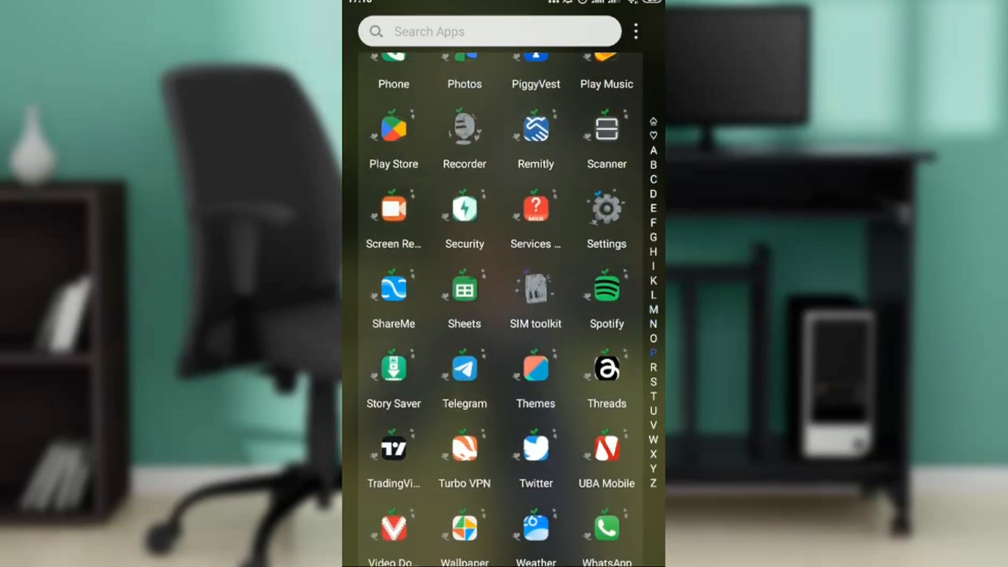
pyautogui.click(394, 448)
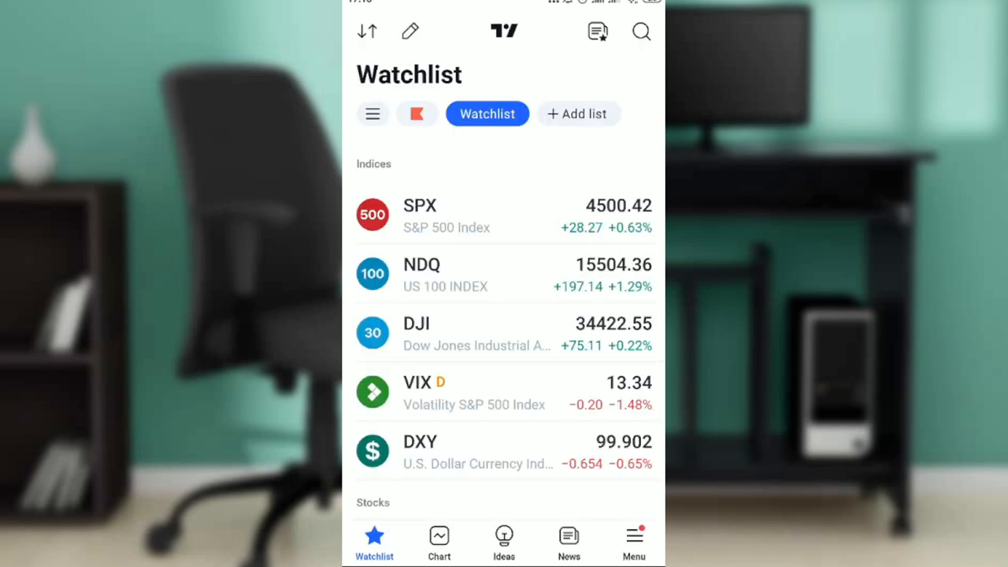
pyautogui.click(439, 542)
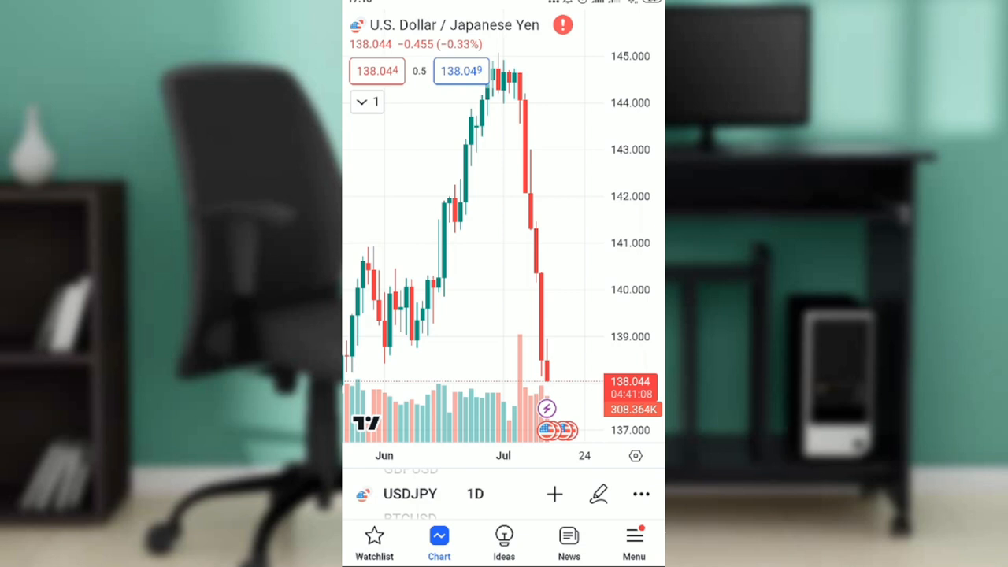
# Open the Alerts panel list showing the triggered 'Wave higher' alert at 138.044
pyautogui.click(641, 493)
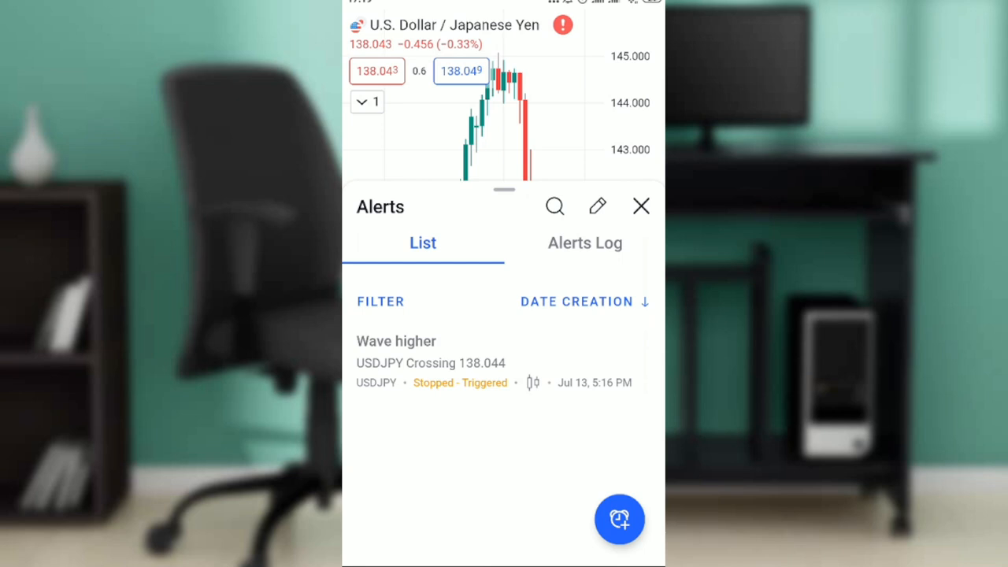
pyautogui.click(641, 205)
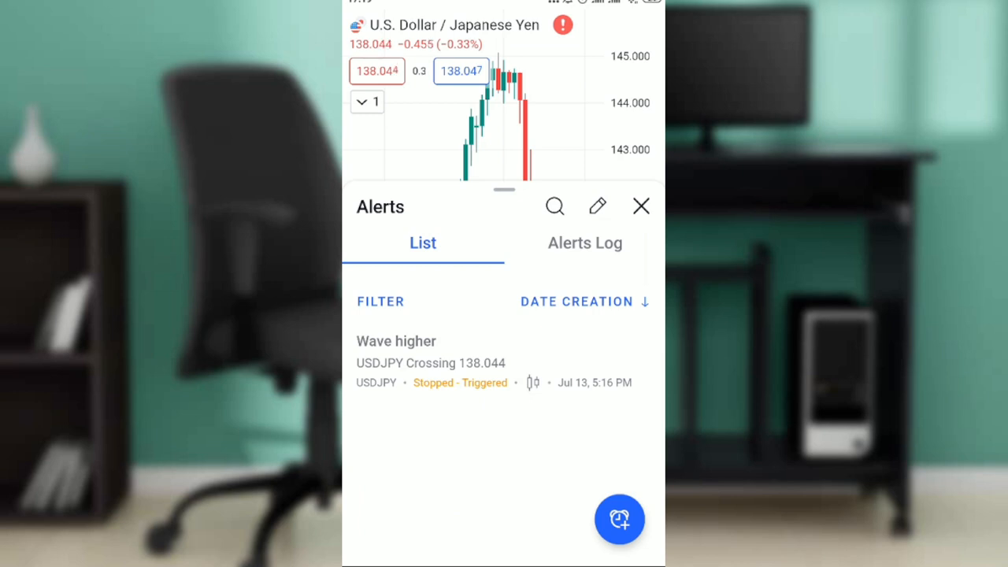
# Open the 'Wave higher' alert's details, choose Delete, and confirm with OK
pyautogui.click(396, 341)
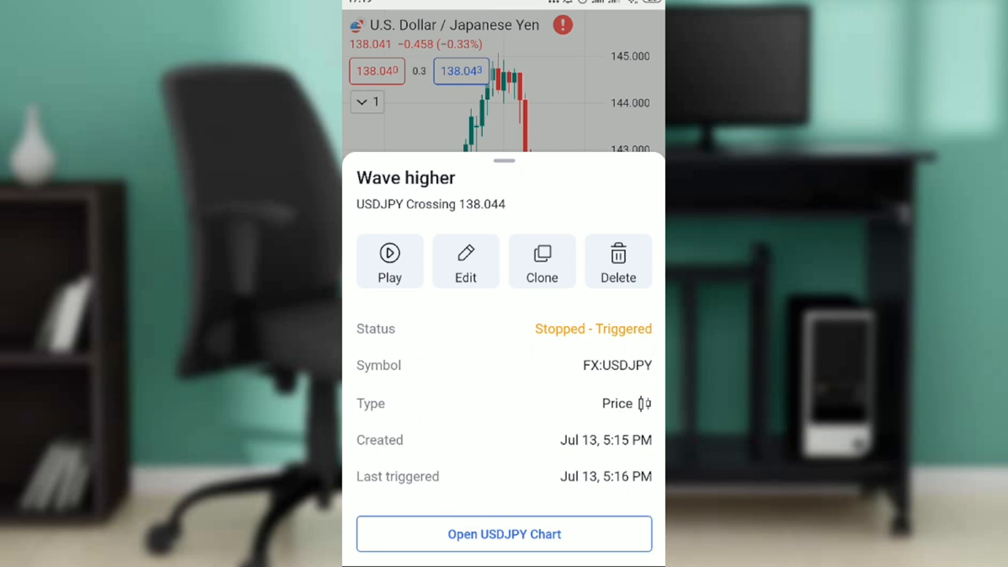
pyautogui.click(618, 261)
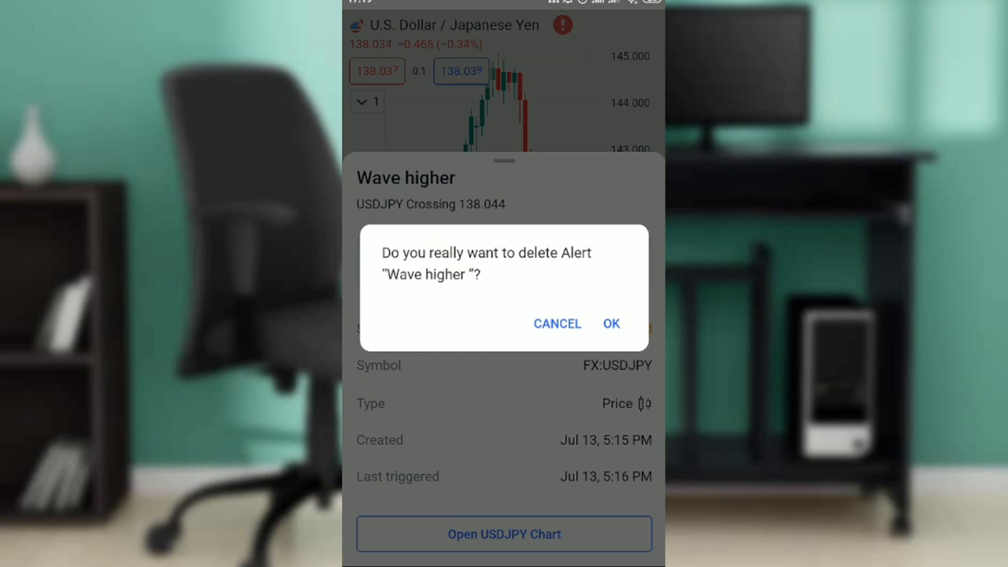
pyautogui.click(557, 323)
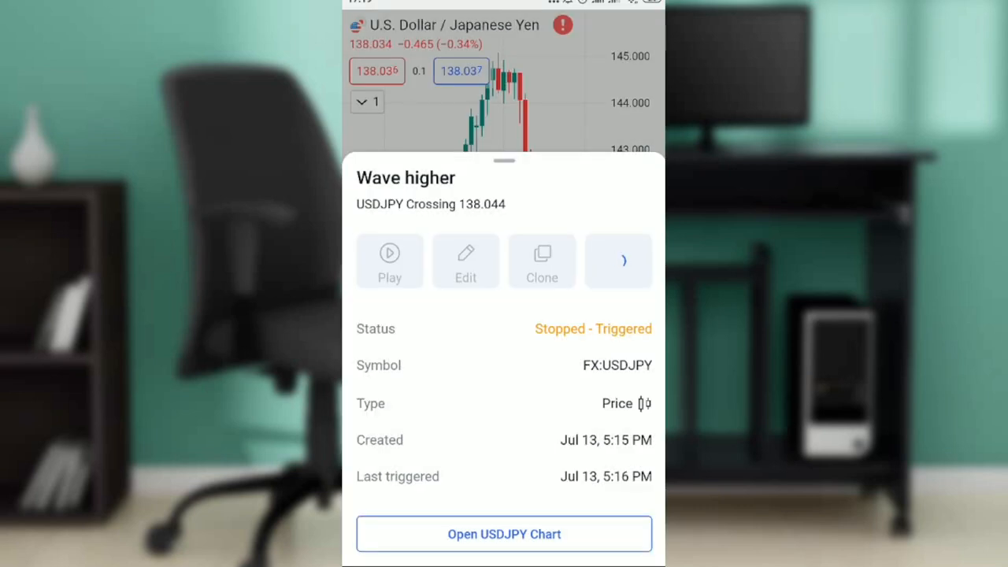